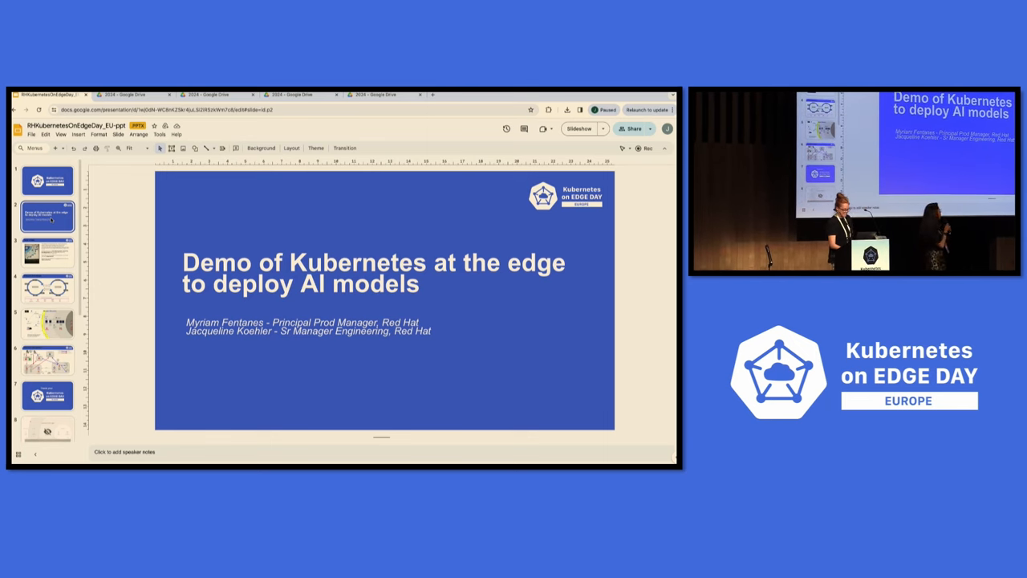
Select the What is Edge slide thumbnail in the filmstrip to show it with its speaker notes.
left_click(47, 251)
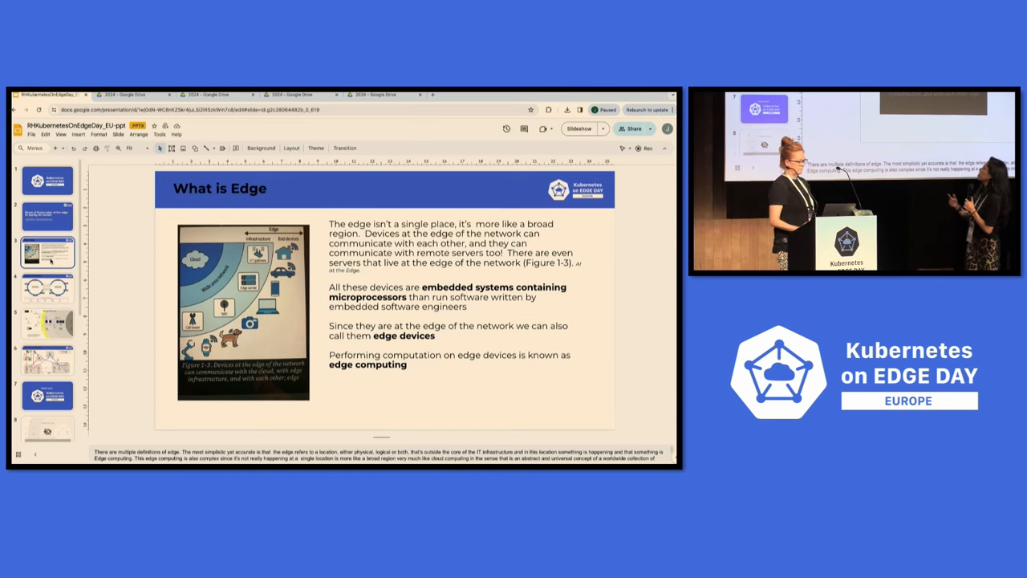
left_click(47, 288)
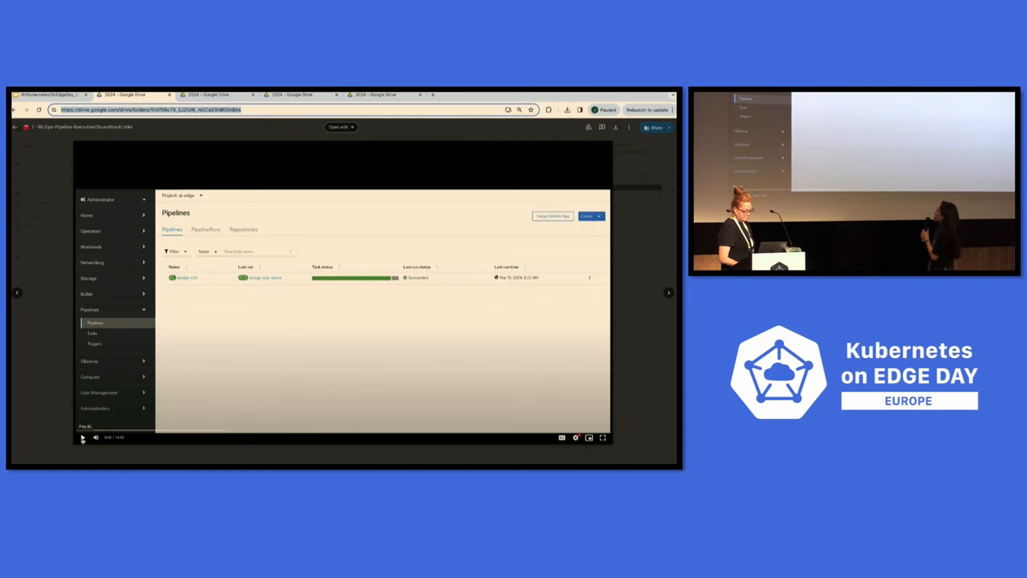
Play the OKD console demo from the pipelines list through to a PipelineRun details page.
left_click(84, 436)
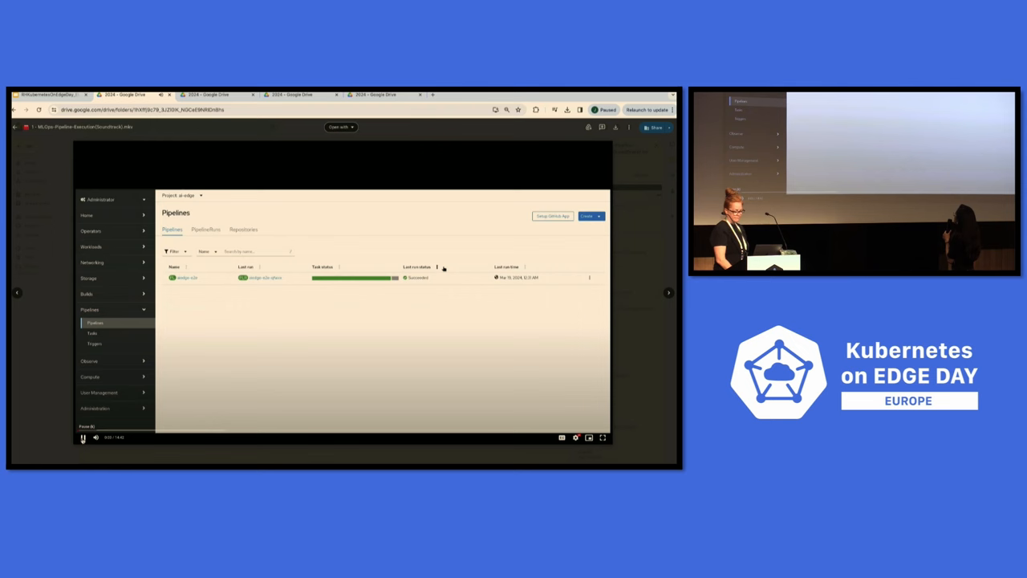
left_click(591, 277)
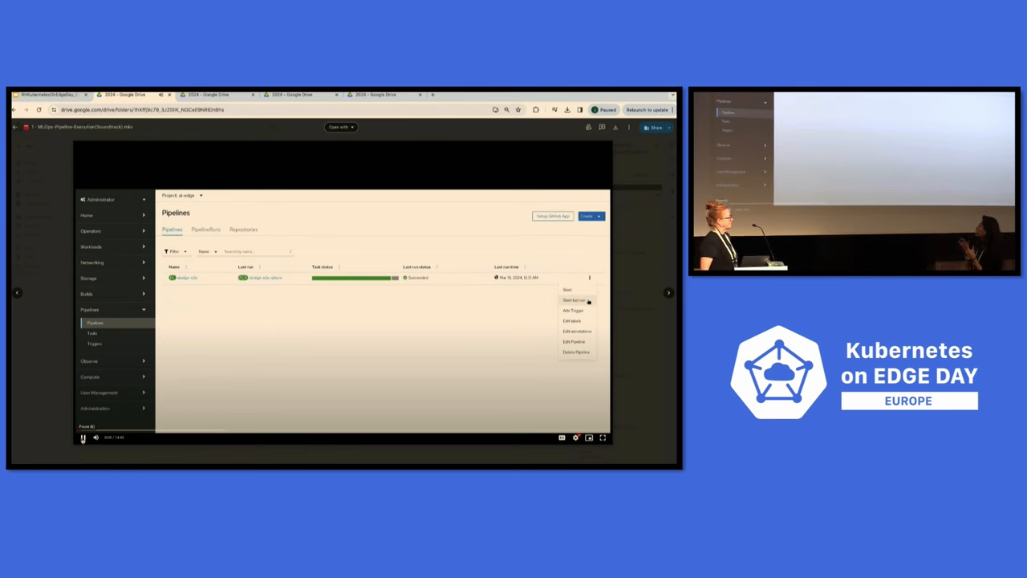
left_click(574, 300)
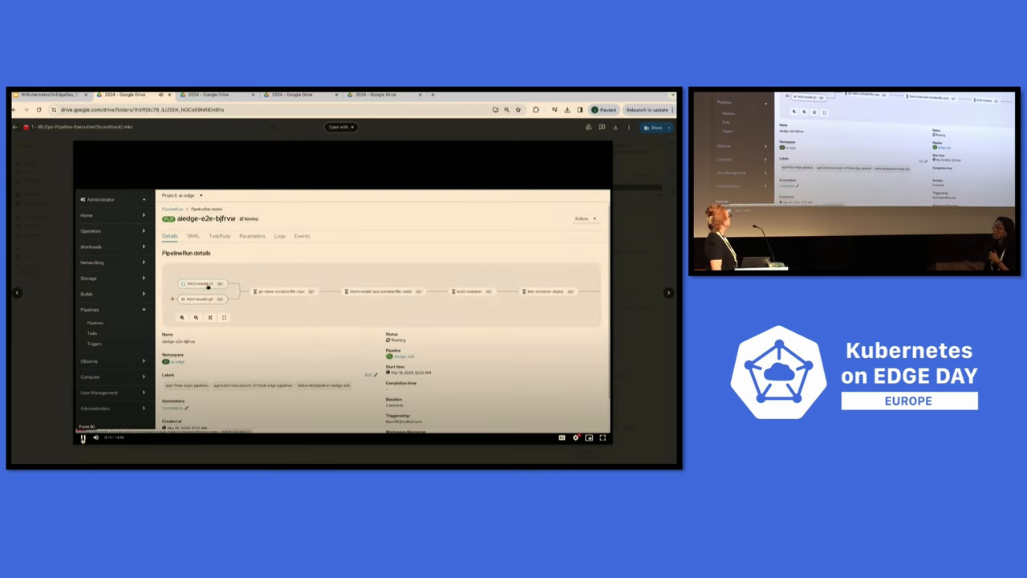
Resume the demo through the PipelineRun details and Logs tab to the git clone task output.
left_click(279, 235)
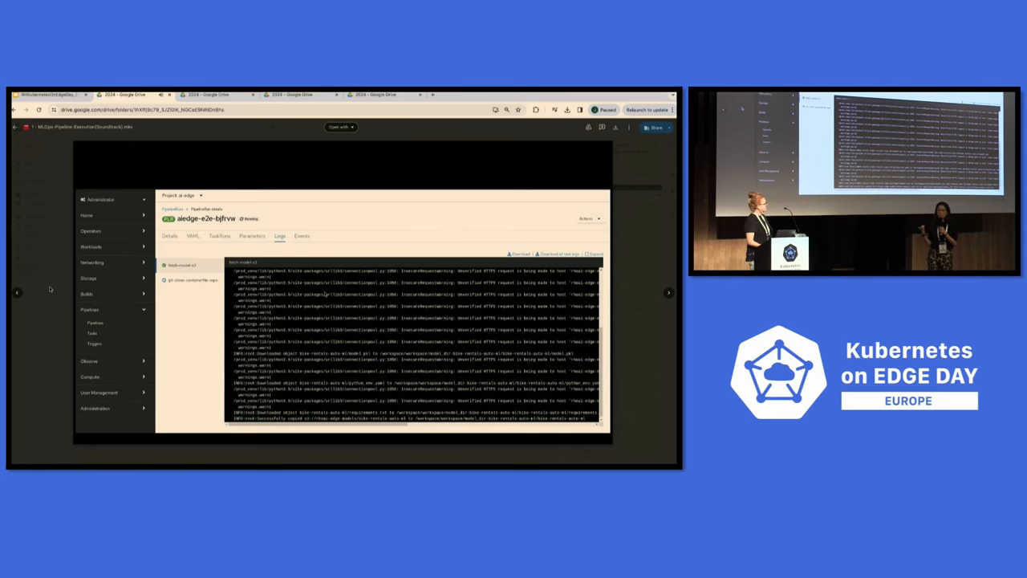
left_click(170, 234)
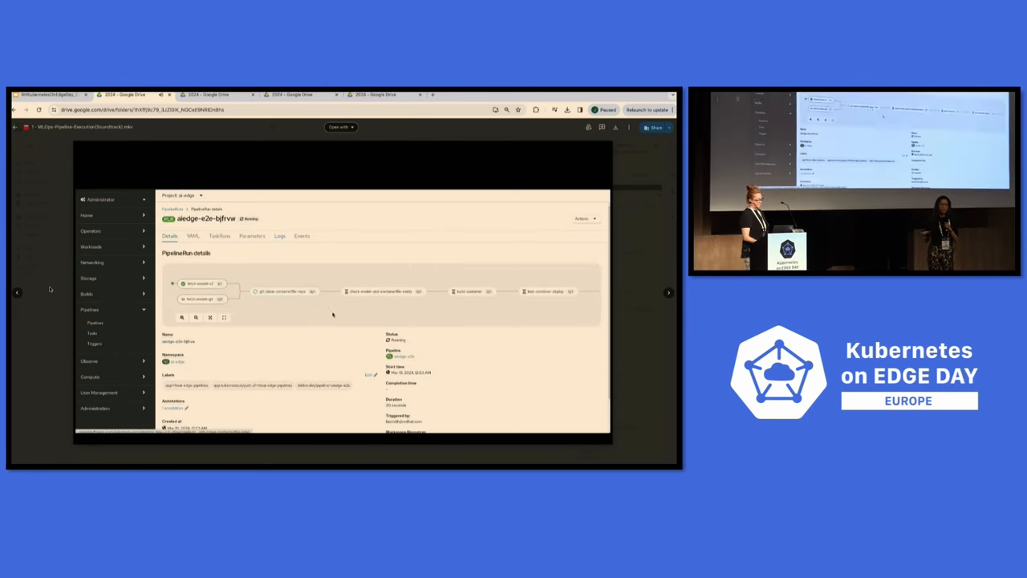
mouse_move(286, 290)
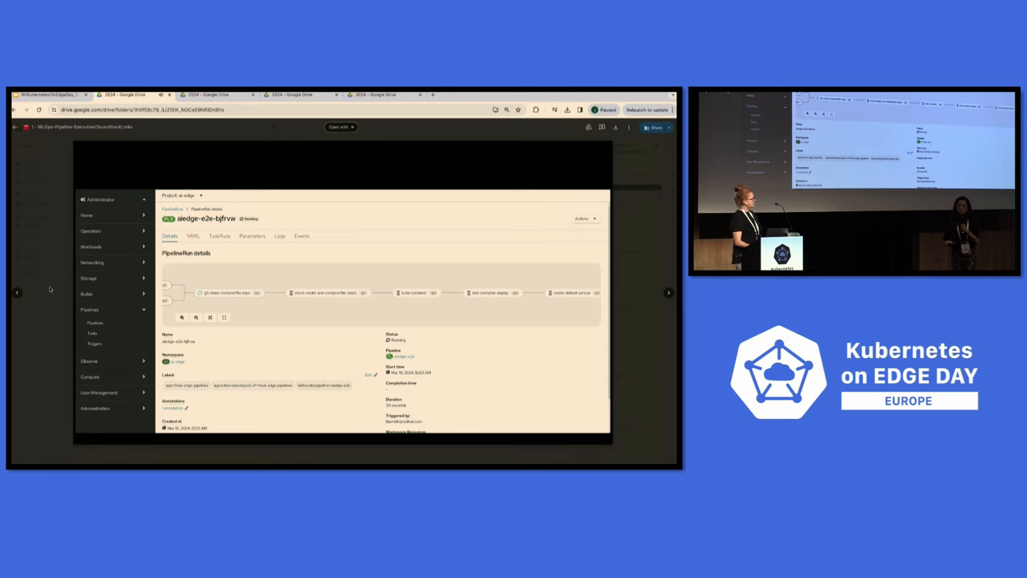
mouse_move(191, 287)
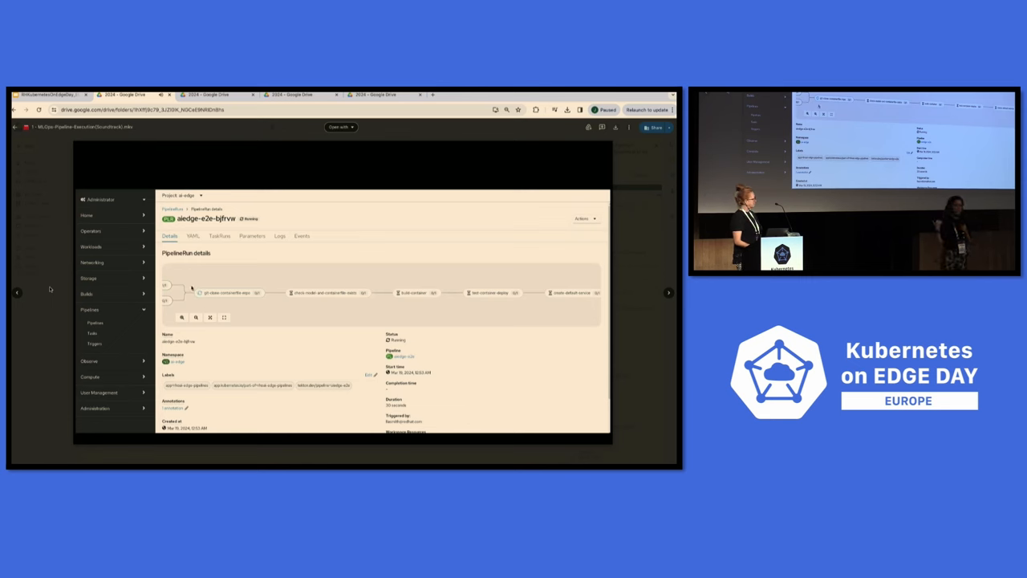
left_click(279, 234)
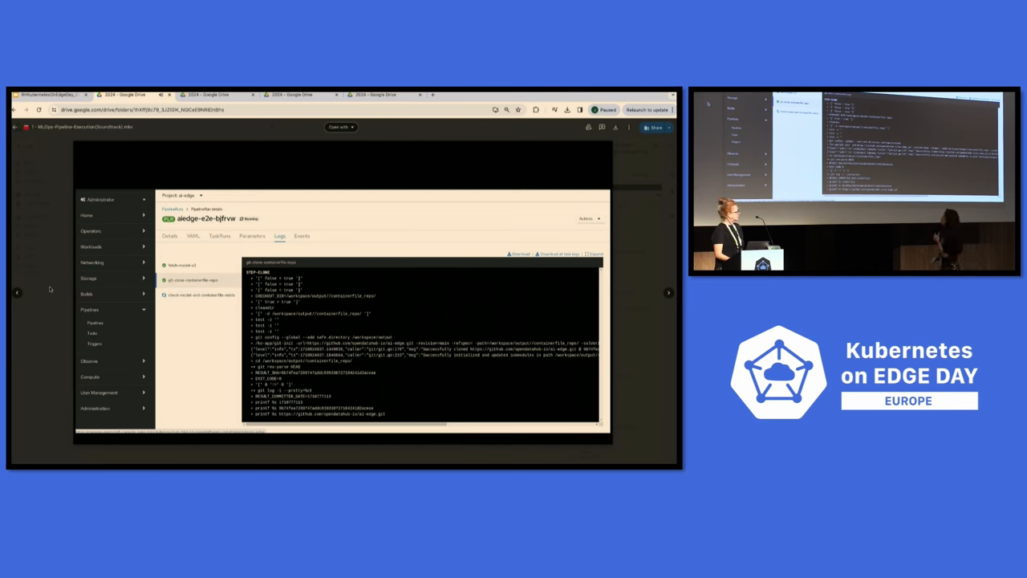
mouse_move(61, 271)
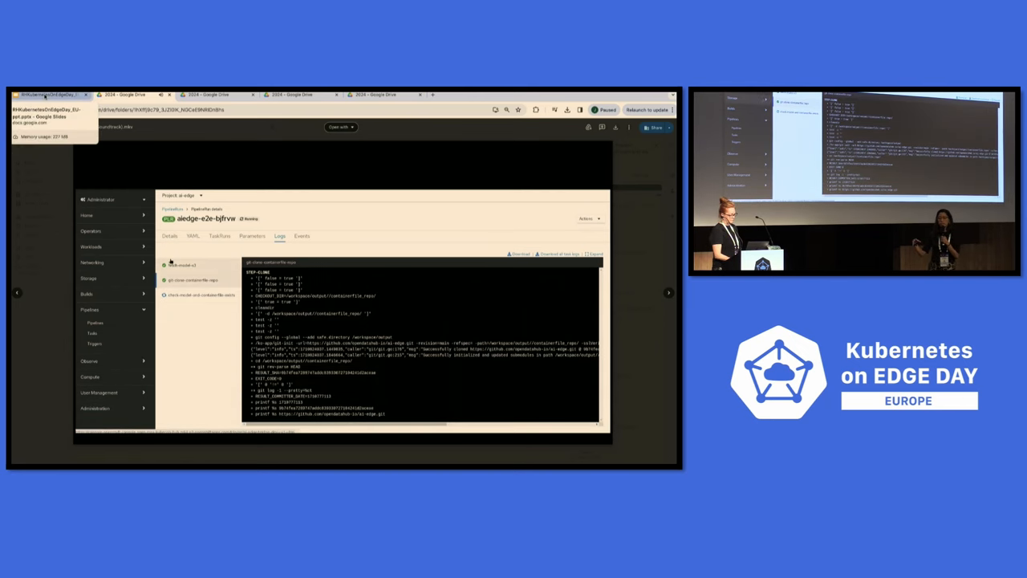
Switch to the other Google Drive tab holding the pipelines demo video.
left_click(52, 93)
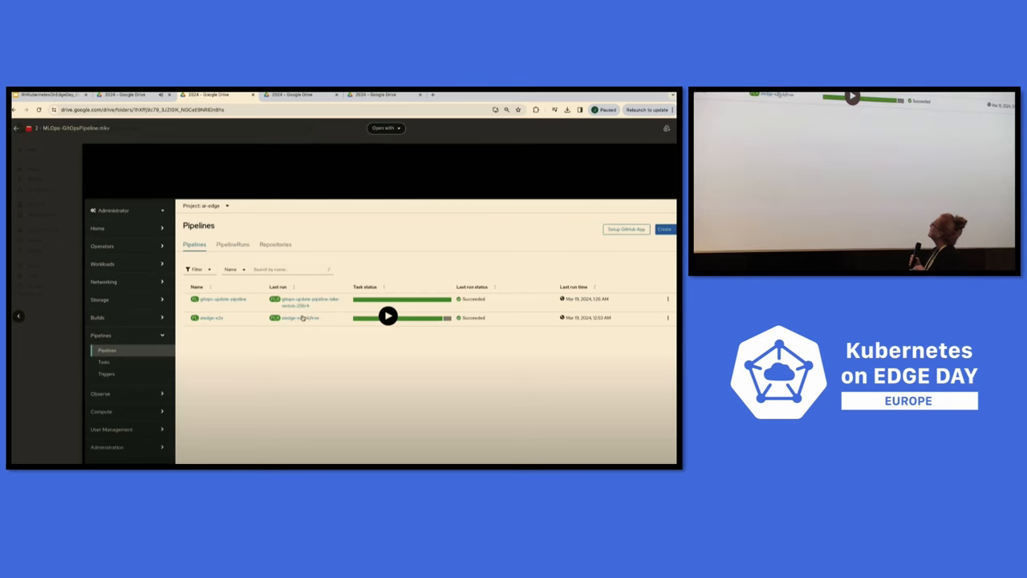
Play the demo from the pipelines list into the bike-rentals PipelineRun and its first task's logs.
left_click(388, 314)
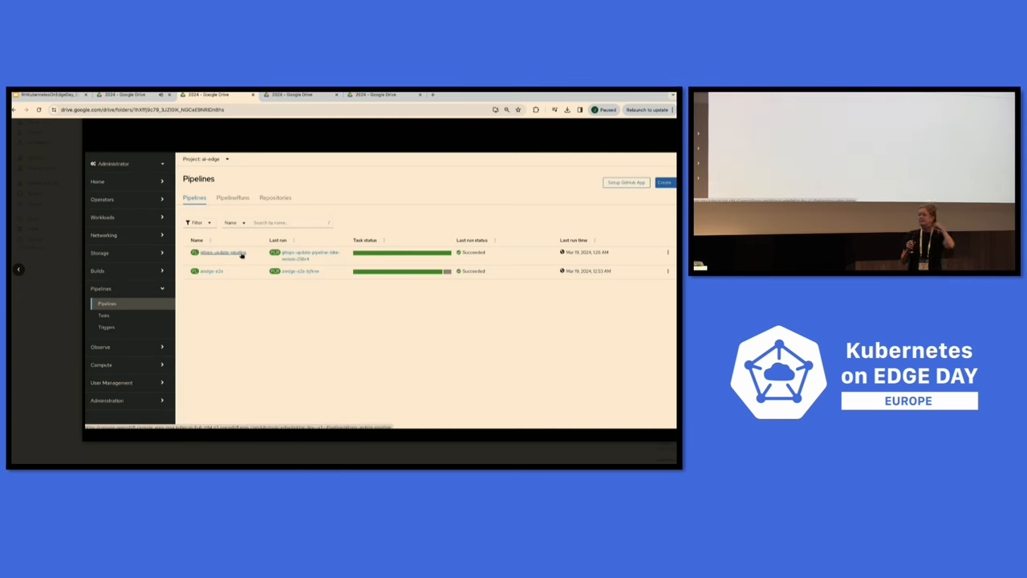
left_click(222, 252)
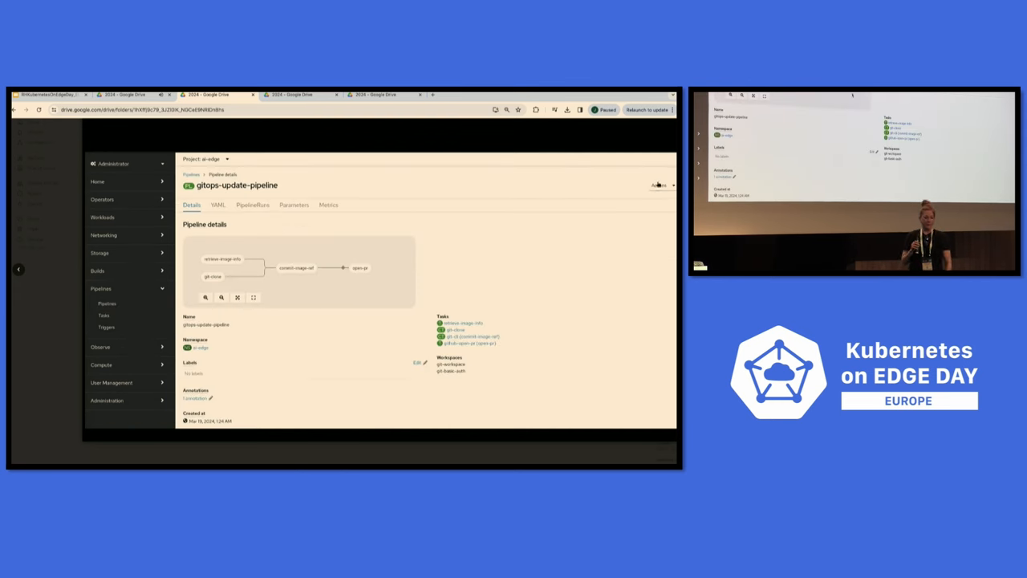
left_click(106, 303)
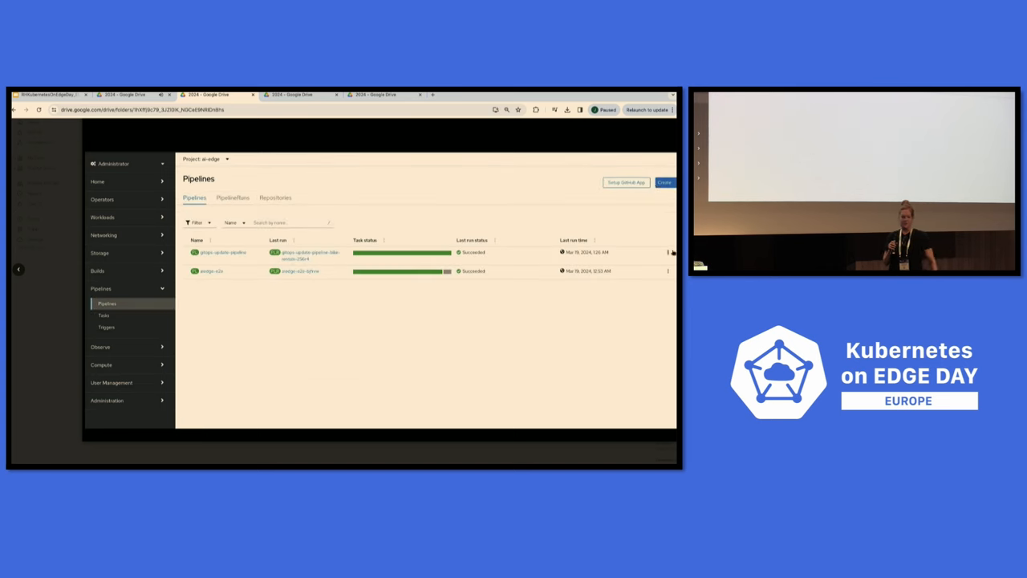
mouse_move(661, 282)
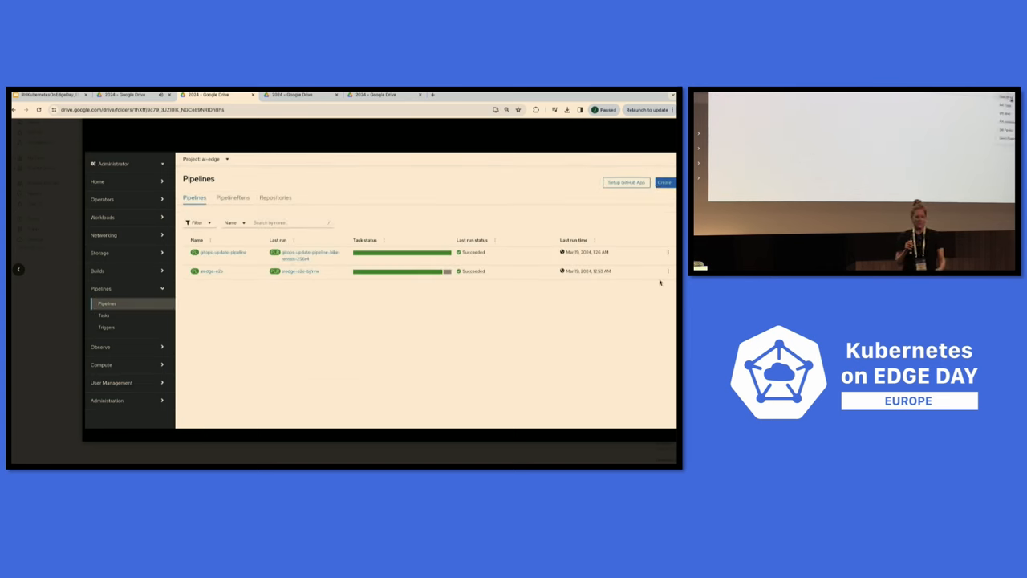
left_click(308, 255)
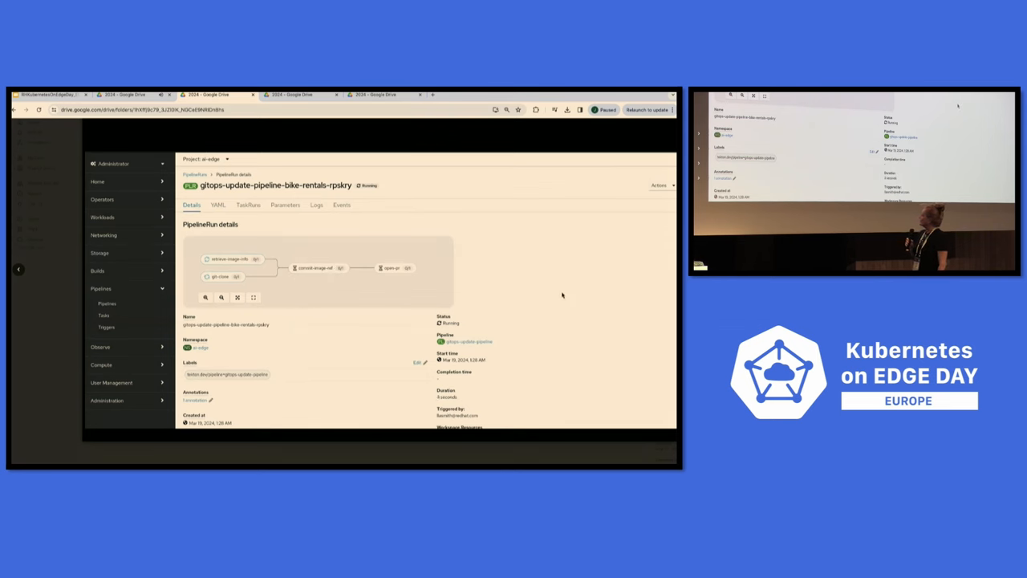
left_click(231, 260)
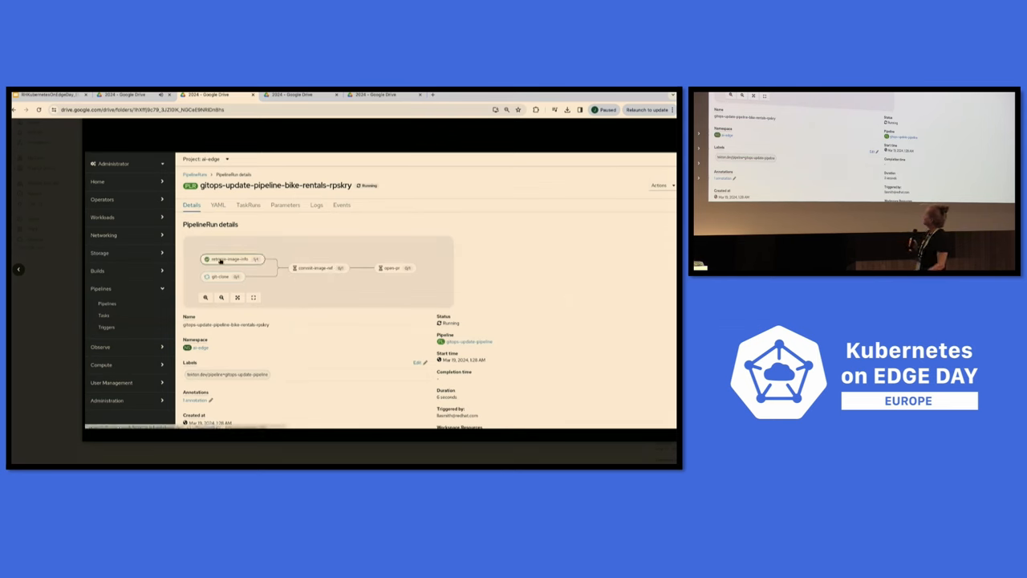
left_click(316, 205)
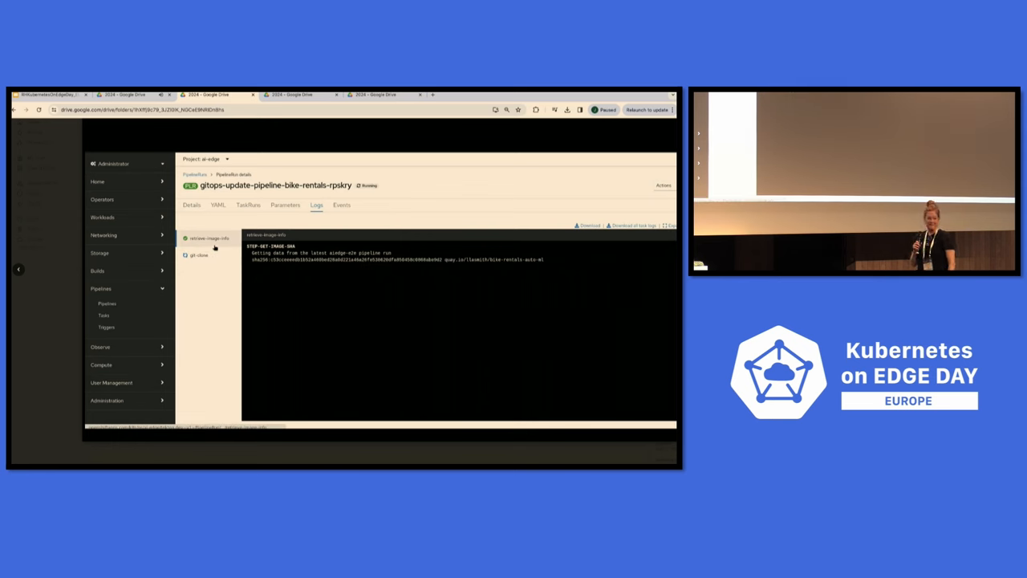
Let the demo run through the git-clone, create-branch and open-pr logs until the pull request is created.
left_click(199, 255)
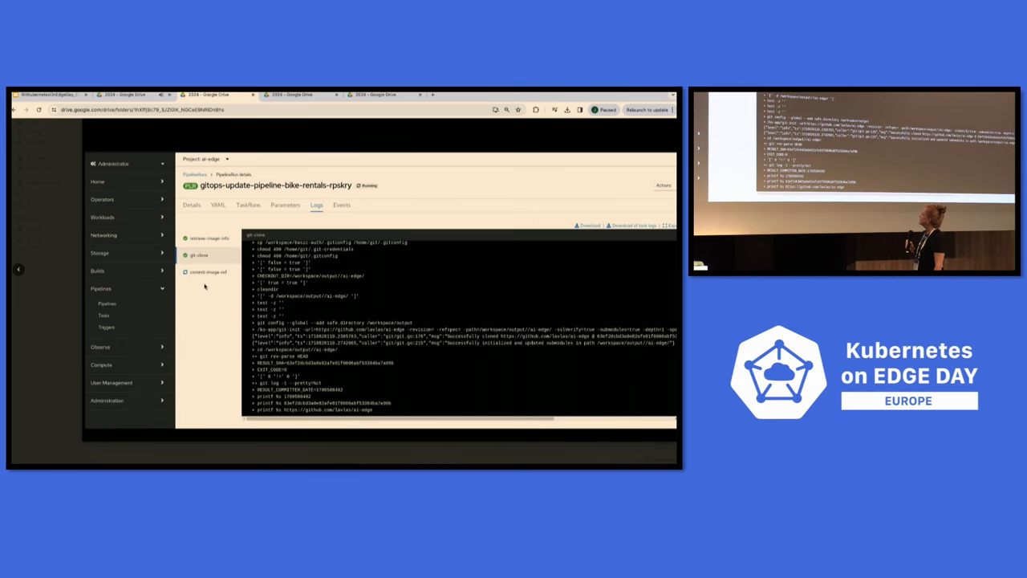
left_click(209, 271)
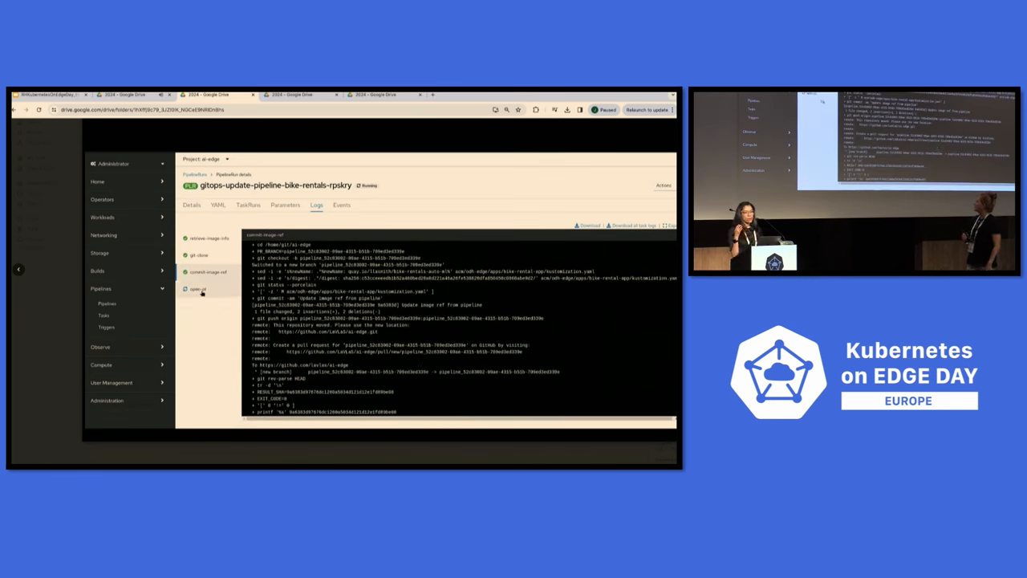
left_click(198, 289)
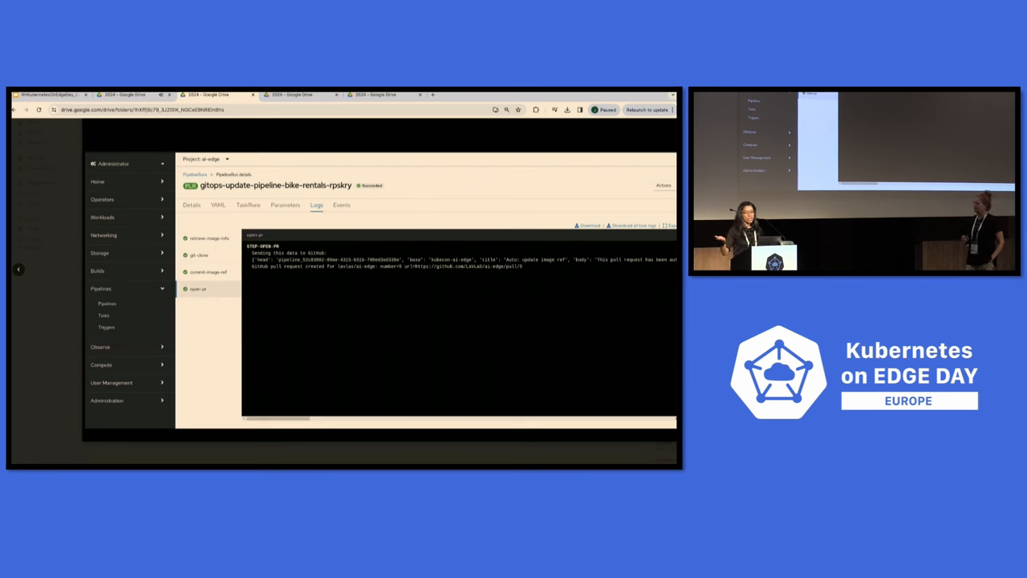
mouse_move(314, 225)
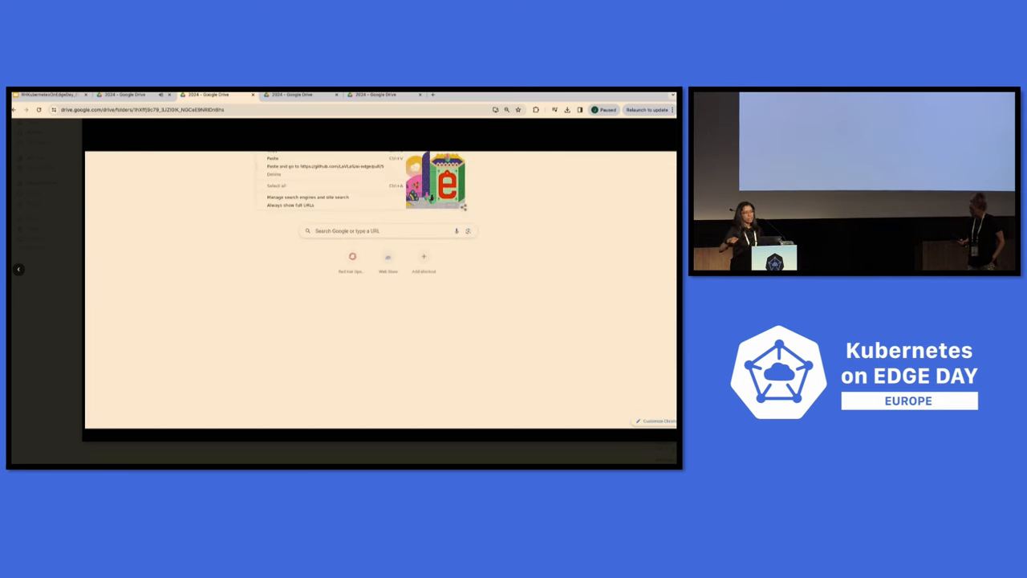
Return from the blank new tab to the Google Drive tab with the OKD demo video.
left_click(281, 177)
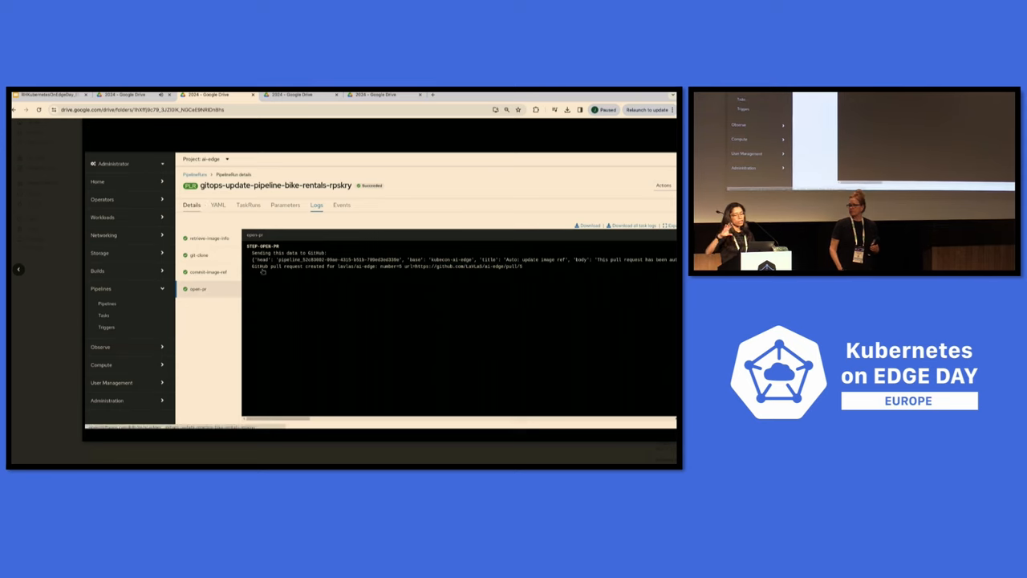
Switch back to the Google Slides deck on the Piecing it all Together diagram slide.
left_click(192, 206)
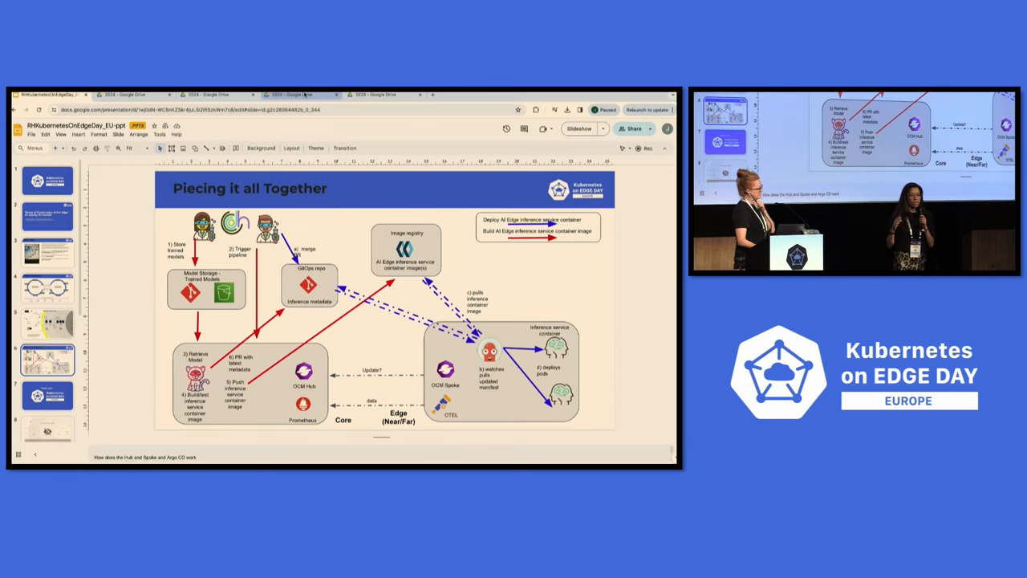
Bring up the Google Drive tab with the OCM demo video showing the managed cluster list.
left_click(302, 93)
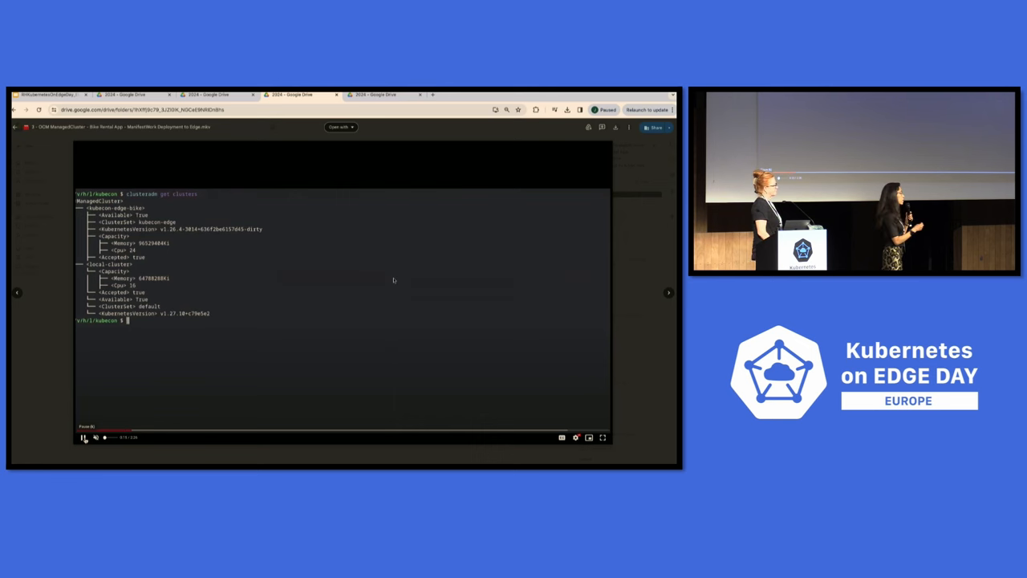
Run 'oc get managedclusters.cluster.open-cluster-management.io' in the demo terminal.
type("oc get managedclusters.cluster.open-cluster-management.io")
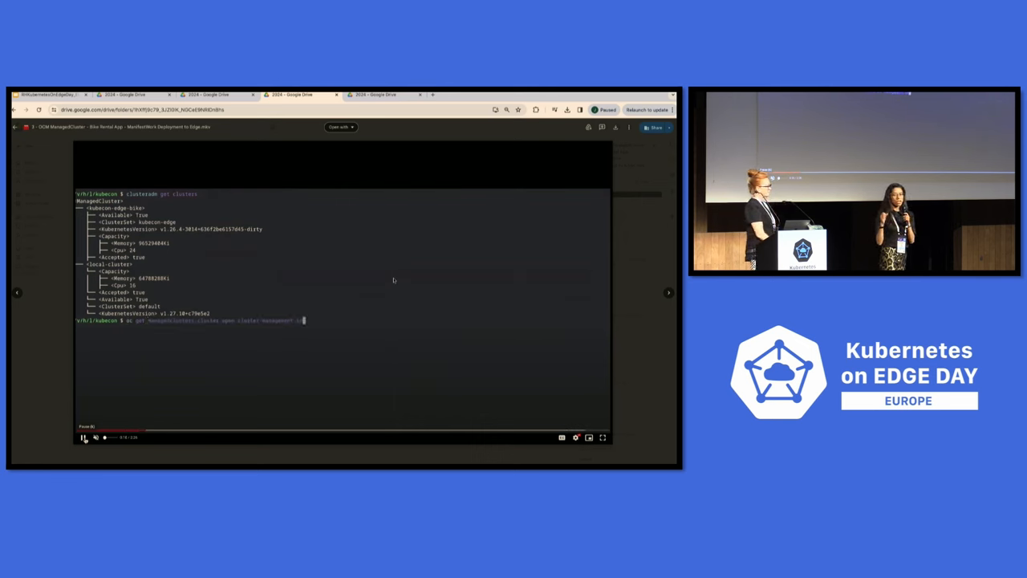
key("Return")
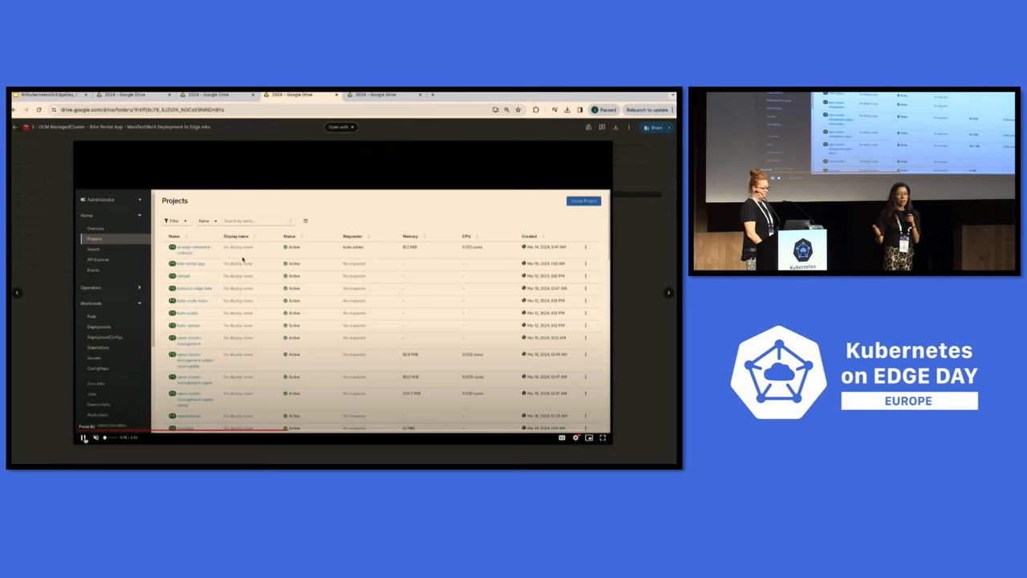
Navigate the OKD console demo from Projects into the bike-rental-app project's Pods list.
left_click(189, 263)
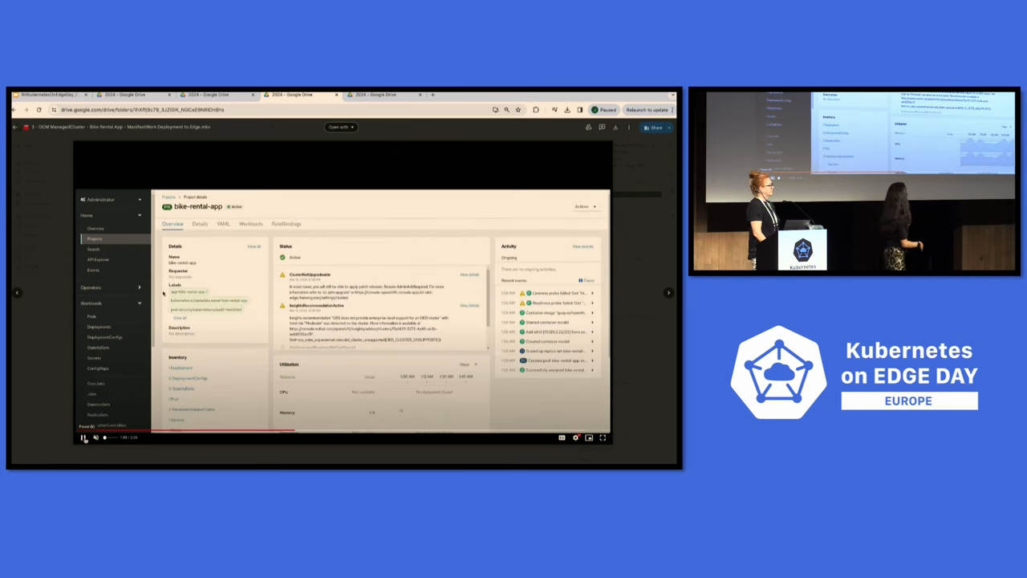
left_click(91, 316)
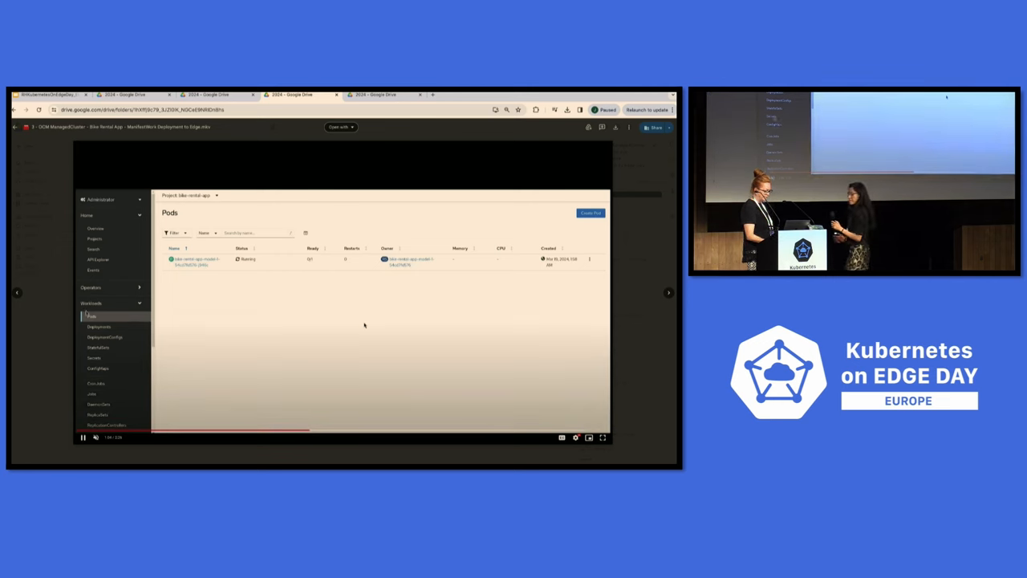
left_click(48, 94)
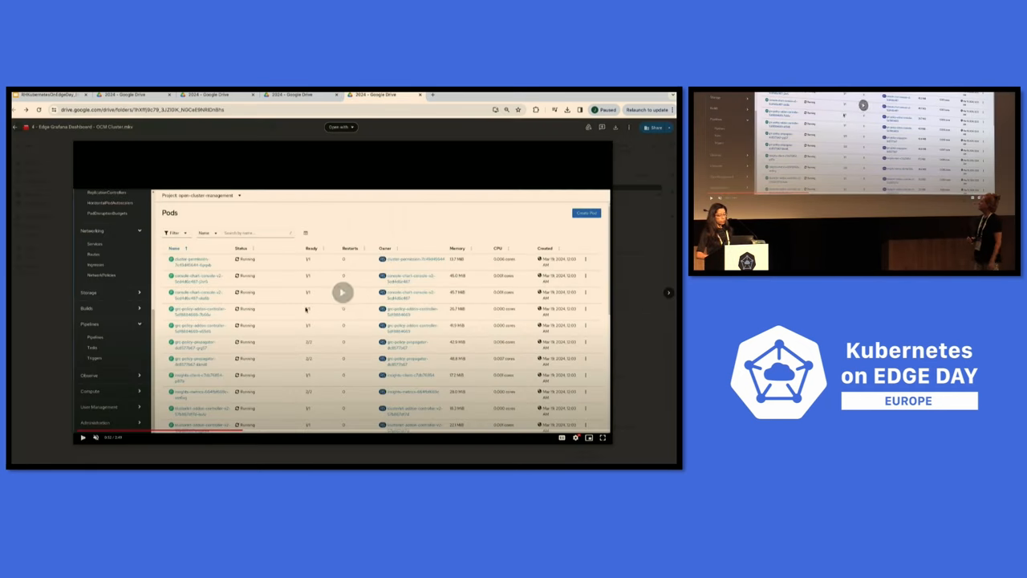
Step through the Grafana dashboard panels showing CPU and memory usage.
left_click(83, 436)
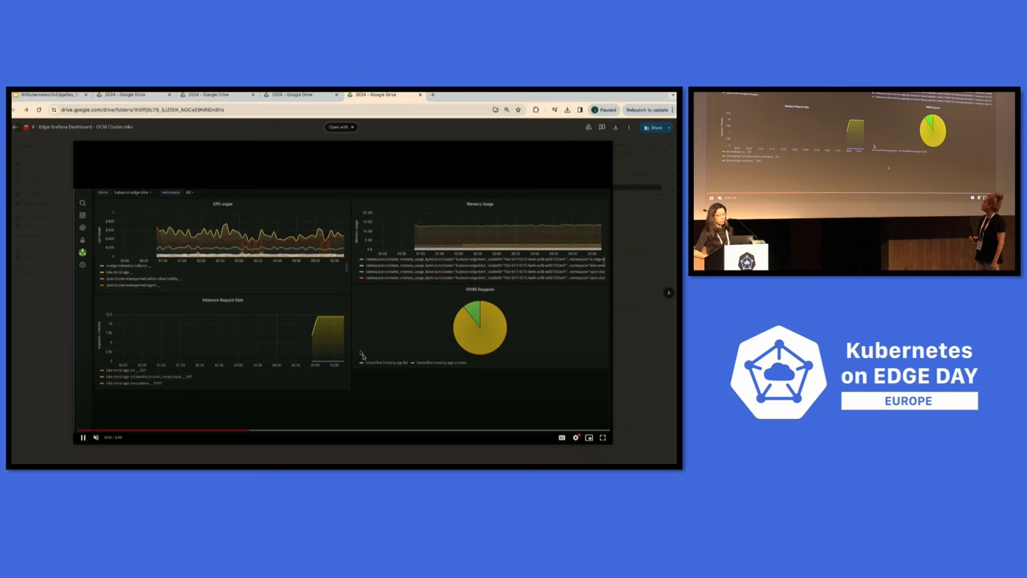
left_click(132, 192)
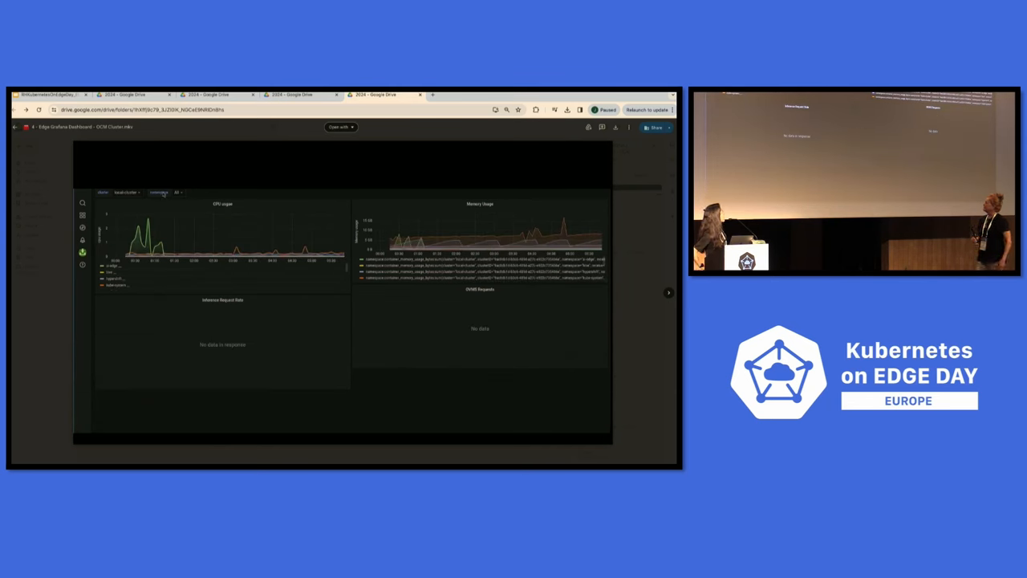
left_click(159, 192)
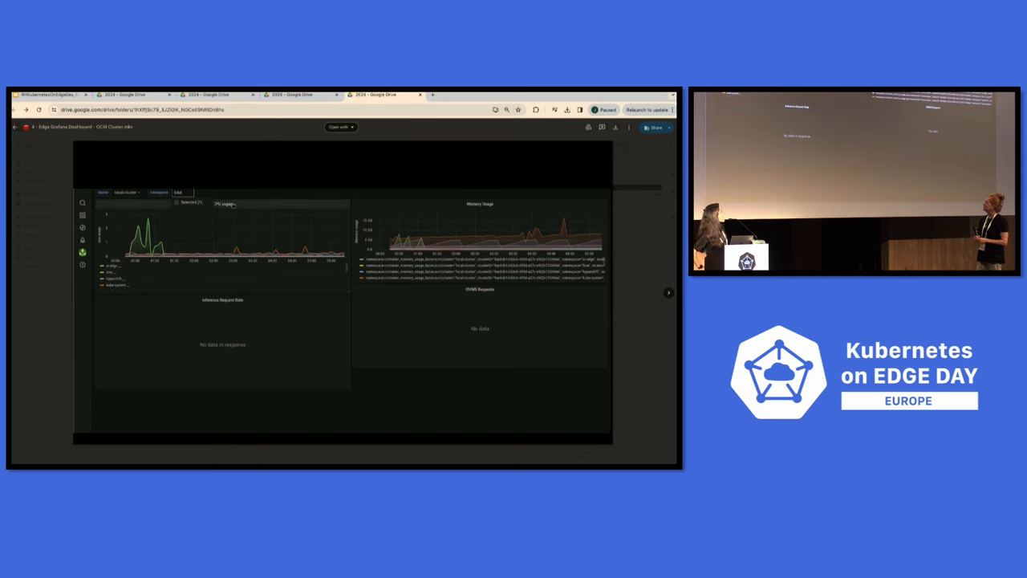
left_click(181, 193)
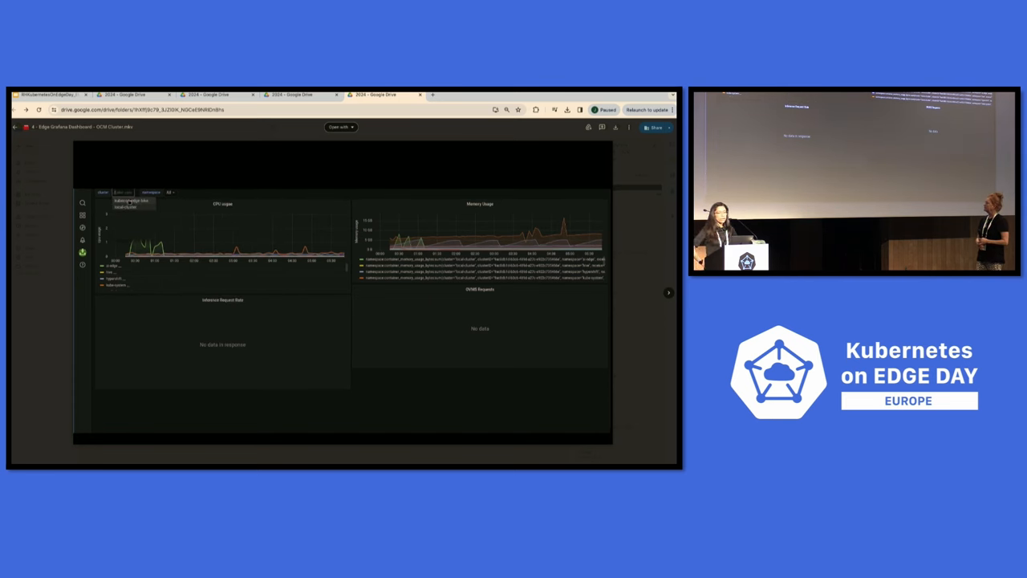
Return to the console and view the bike-rental-app model pod's details, marked running.
left_click(131, 199)
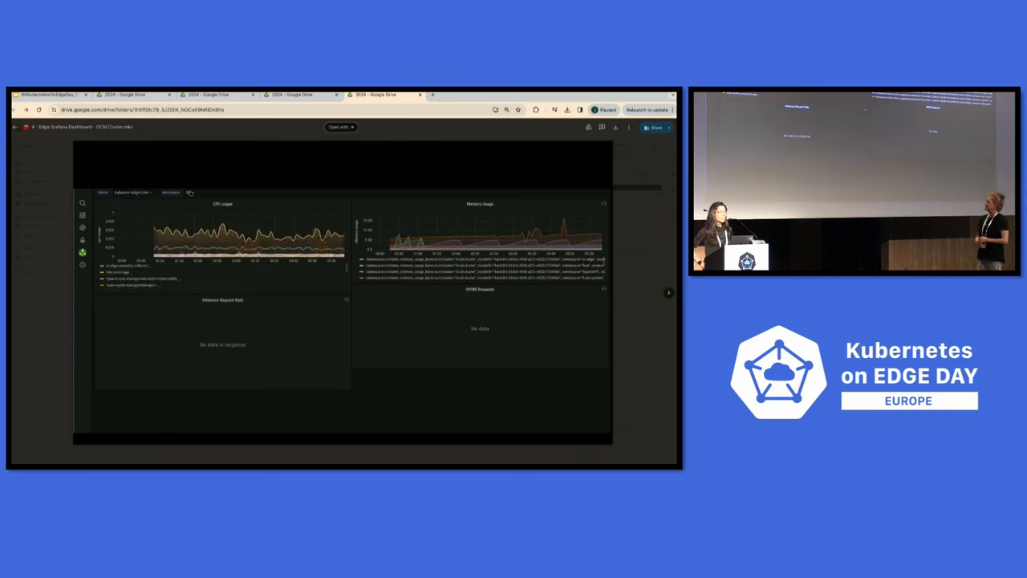
left_click(194, 193)
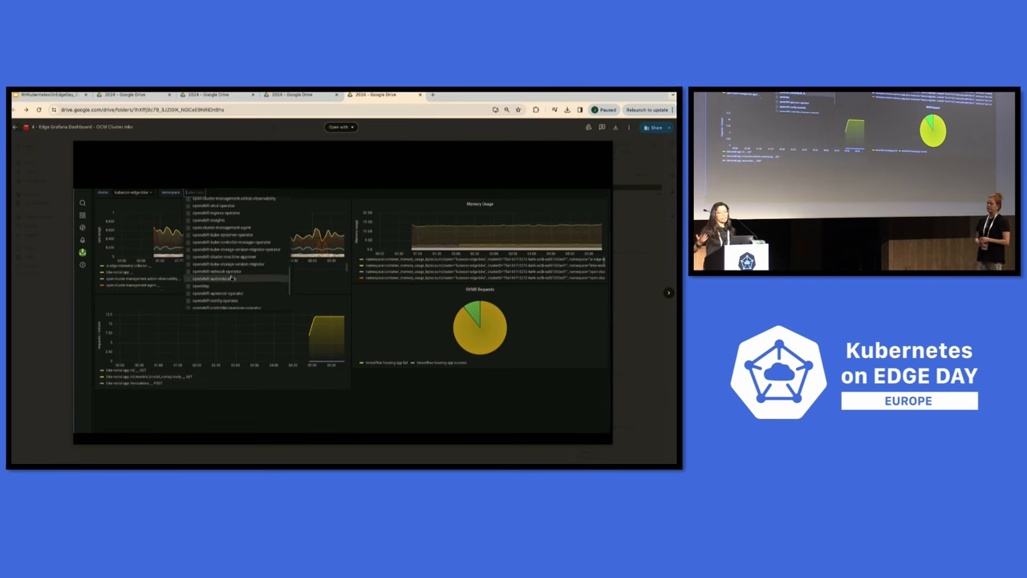
scroll("down", 3)
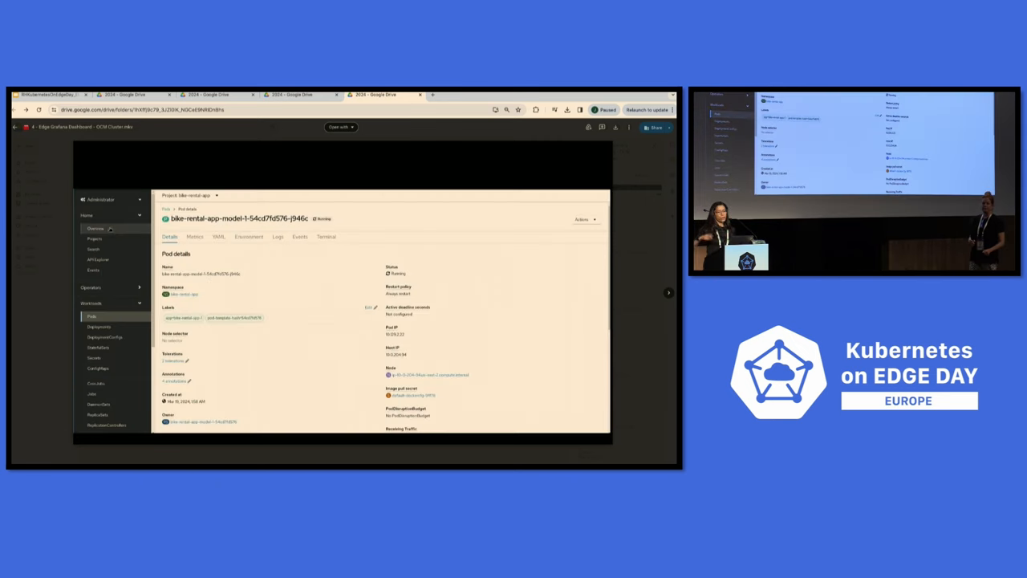
Navigate from Projects into the ai-edge-telemetry-collector project and its Pods list.
left_click(93, 237)
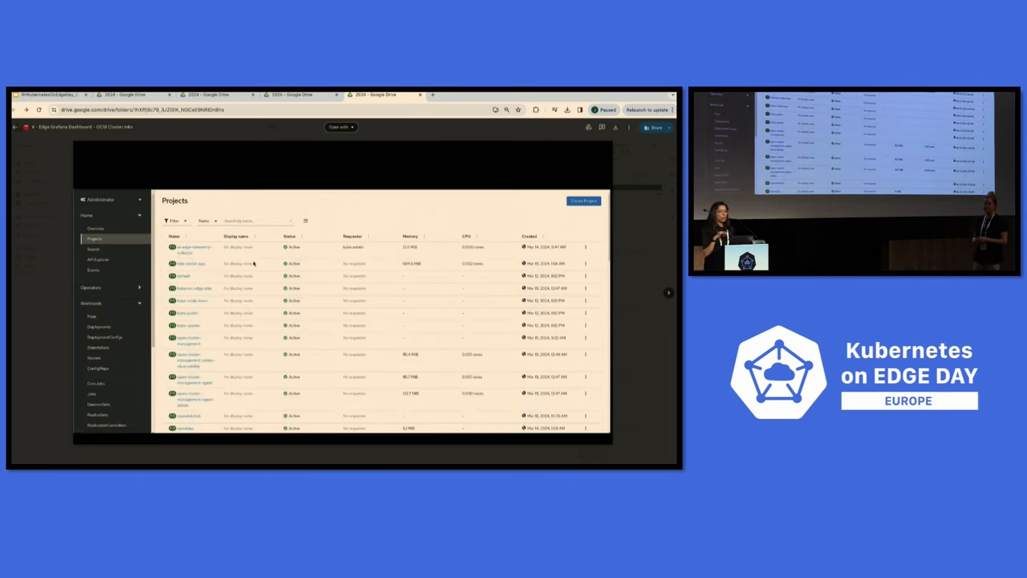
left_click(189, 263)
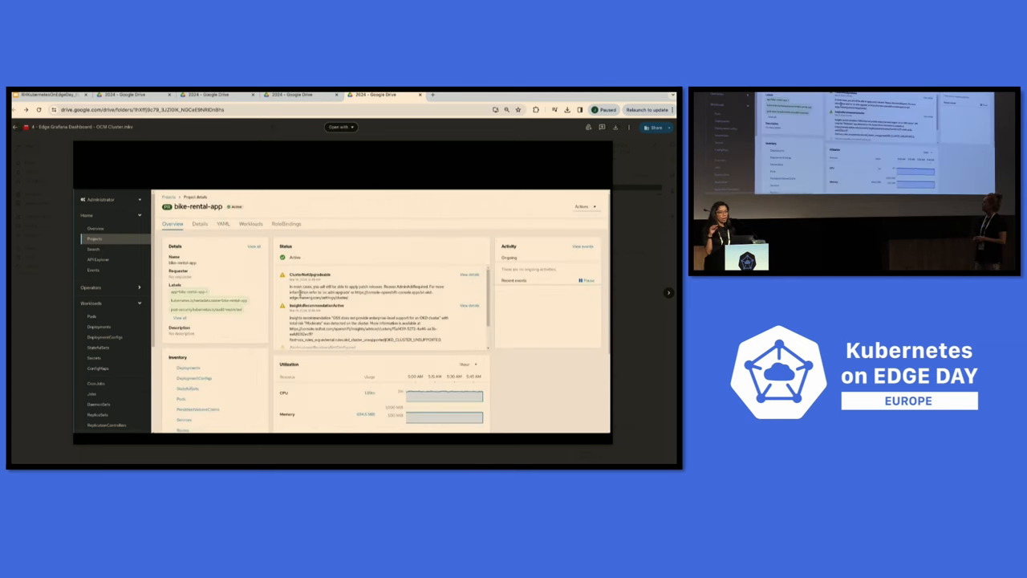
left_click(91, 315)
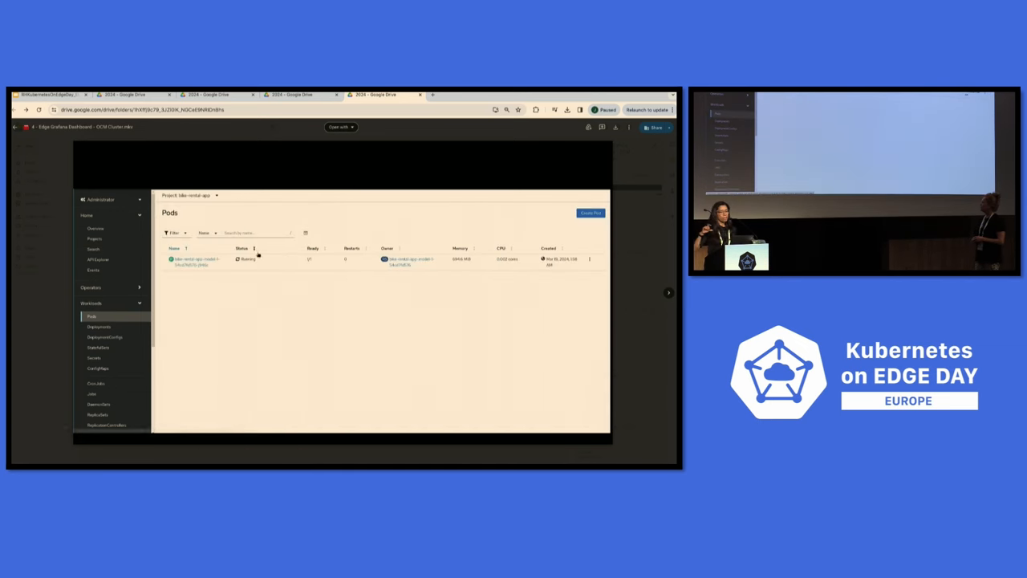
left_click(93, 237)
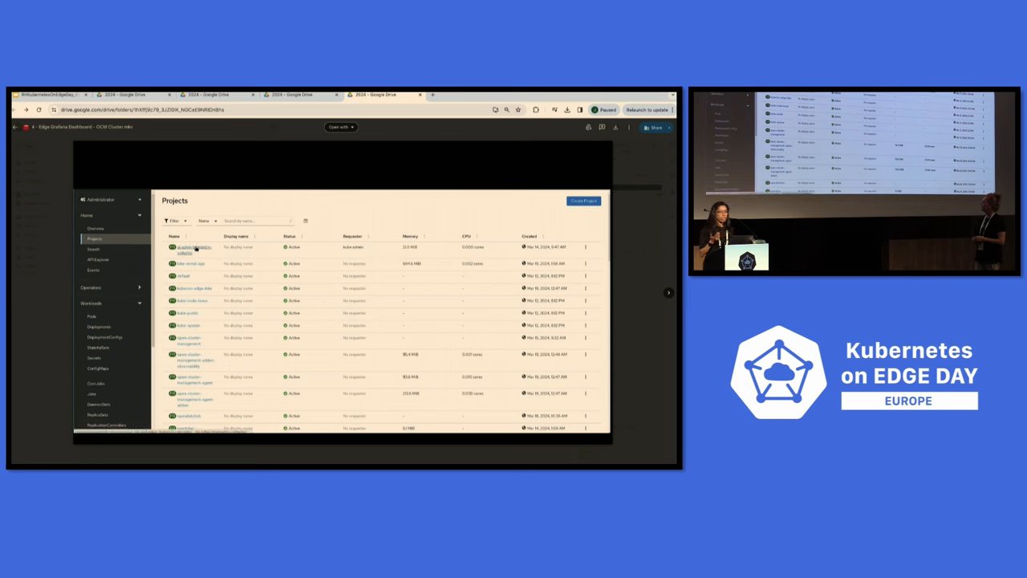
View the telemetry collector pod details, then go to Home > Search with the Resources dropdown.
left_click(192, 248)
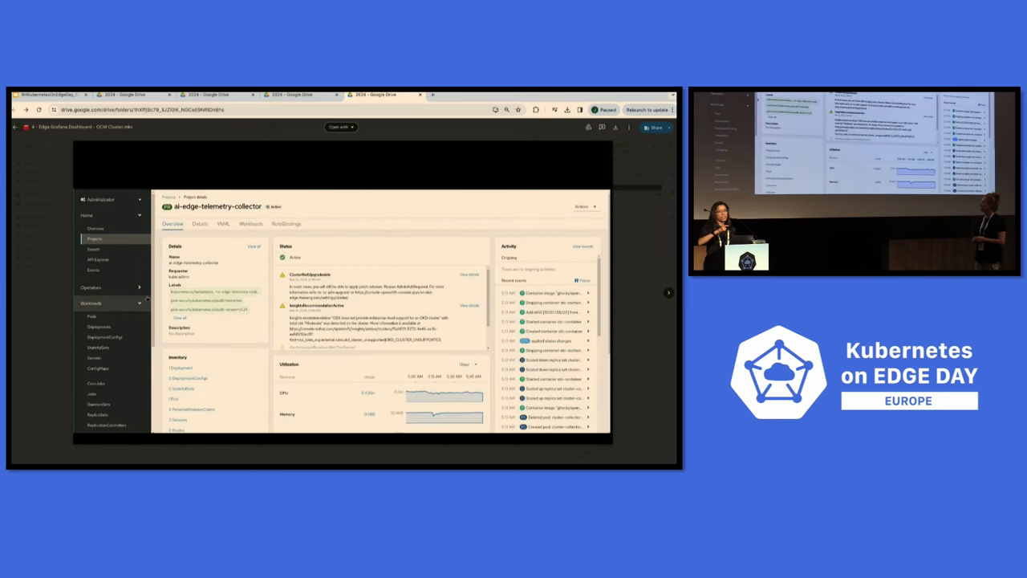
left_click(91, 315)
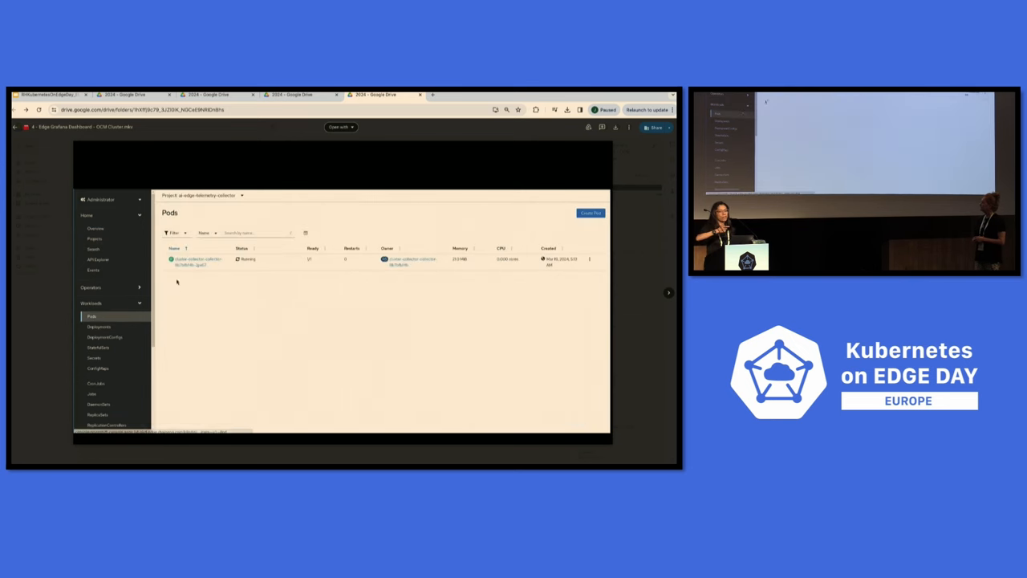
left_click(195, 258)
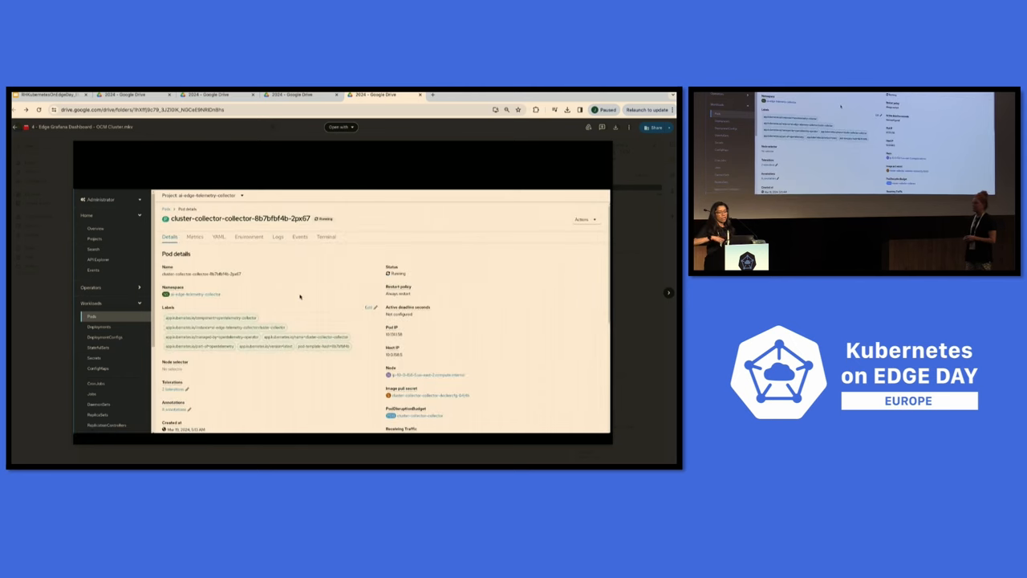
scroll("down", 3)
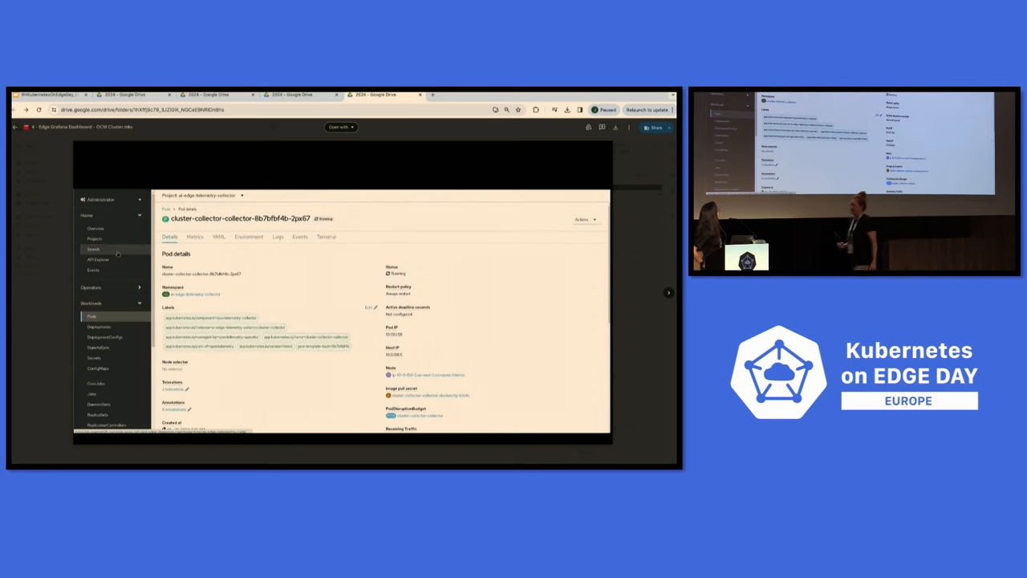
left_click(93, 249)
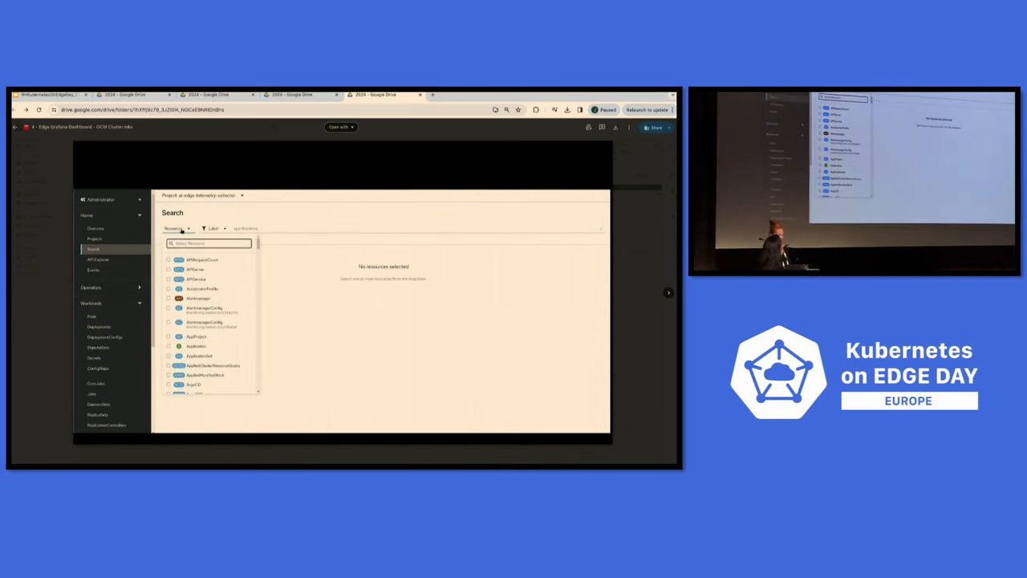
Search 'otel' for OpenTelemetryCollector and review the cluster-collector details and YAML.
type("otel")
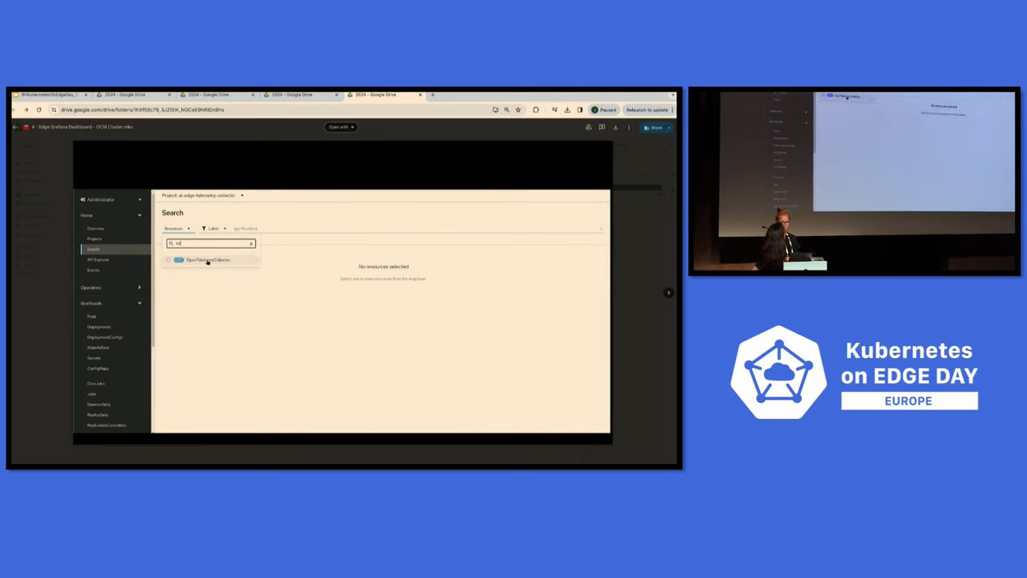
left_click(207, 260)
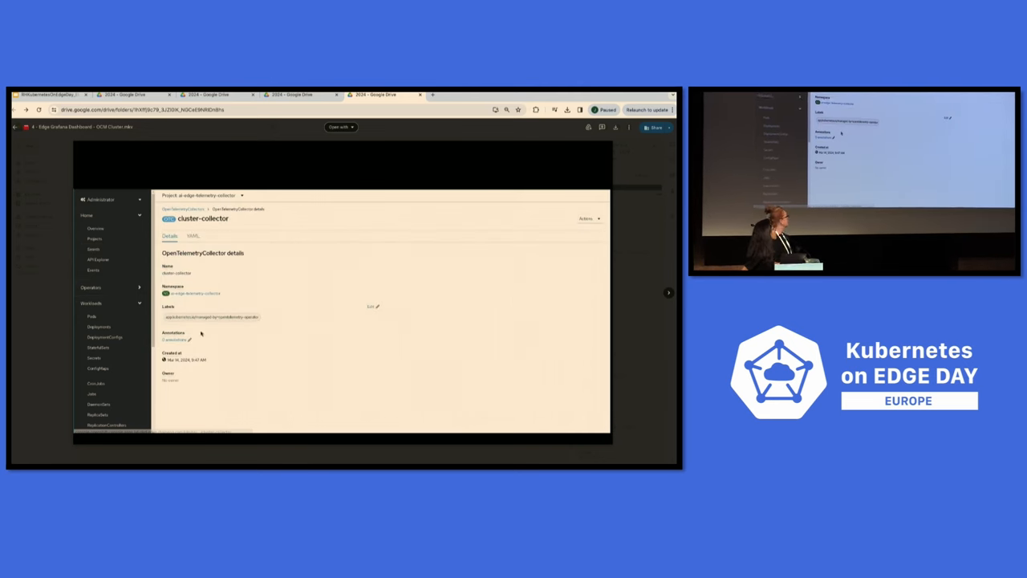
left_click(192, 234)
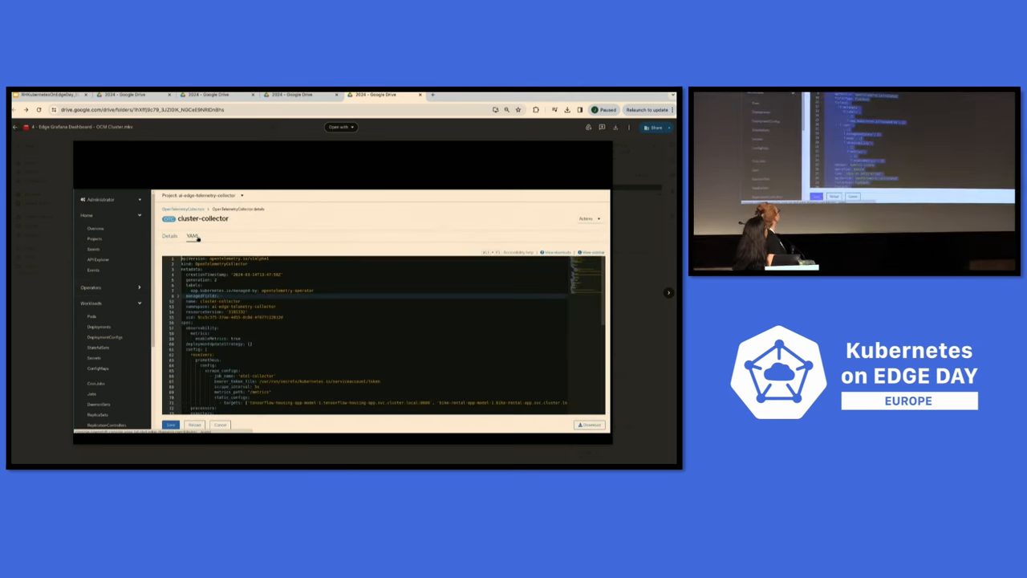
scroll("down", 3)
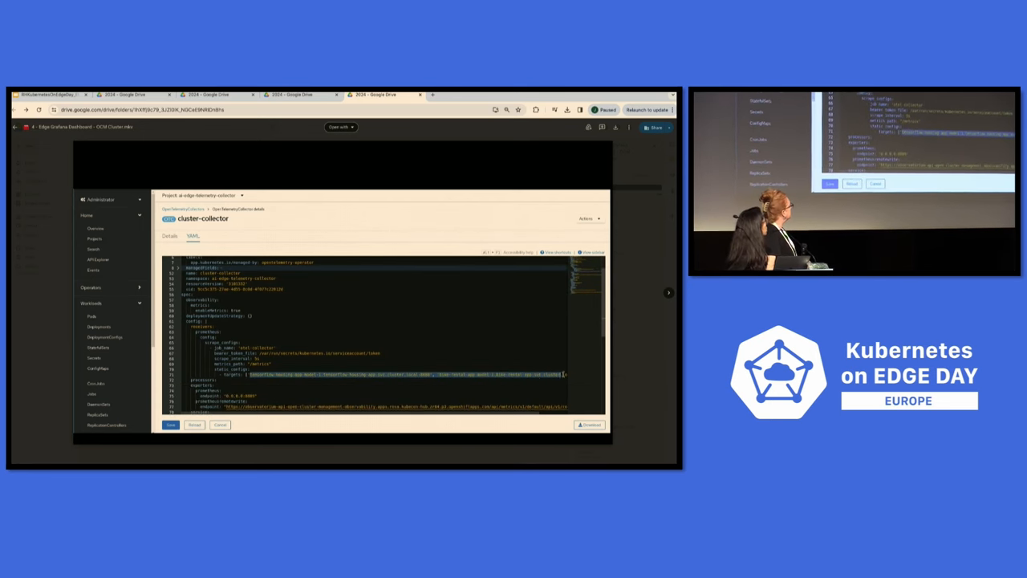
scroll("down", 3)
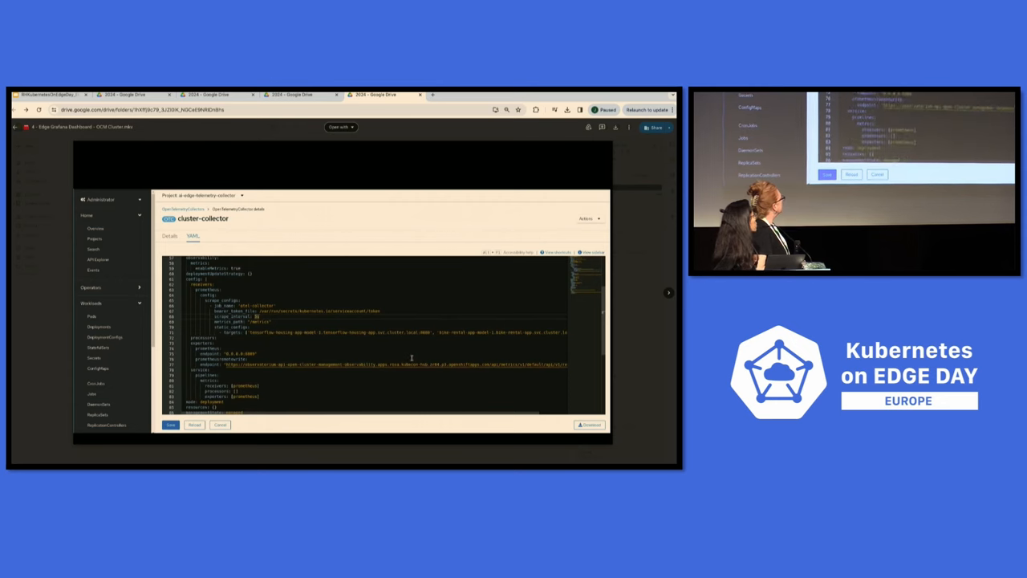
scroll("down", 3)
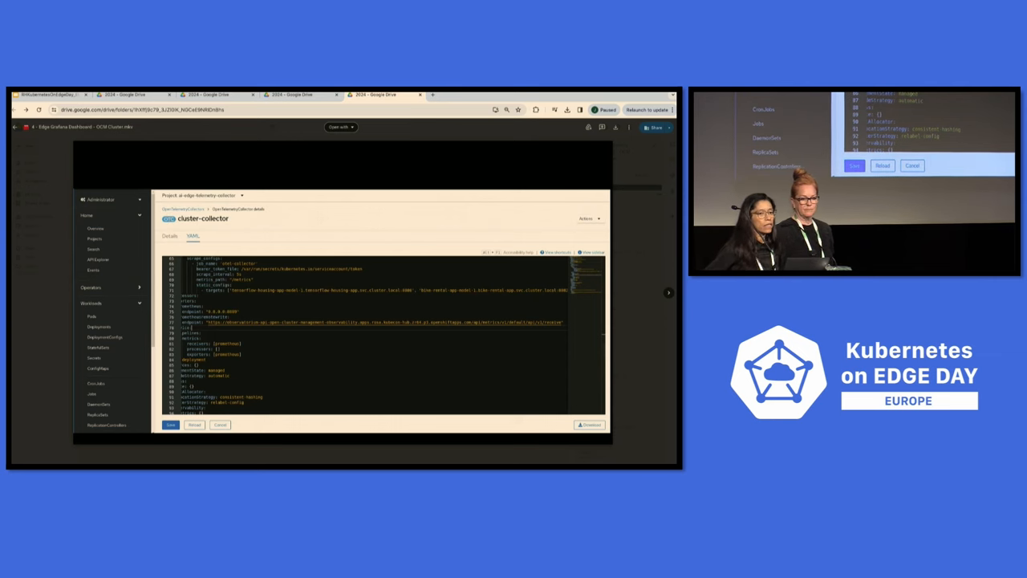
Return to the telemetry collector project's Pods list and pause the demo video.
left_click(91, 316)
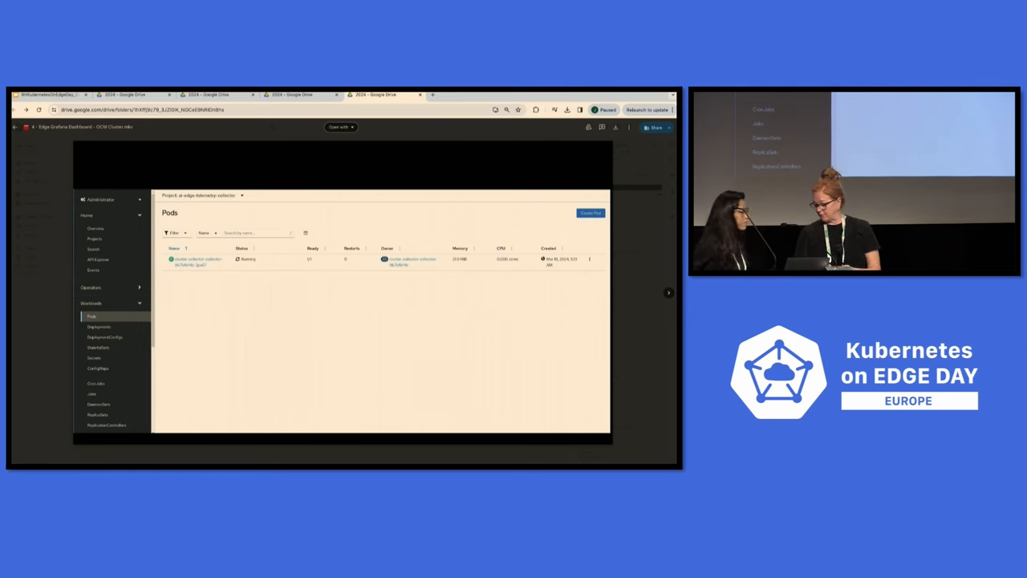
left_click(343, 292)
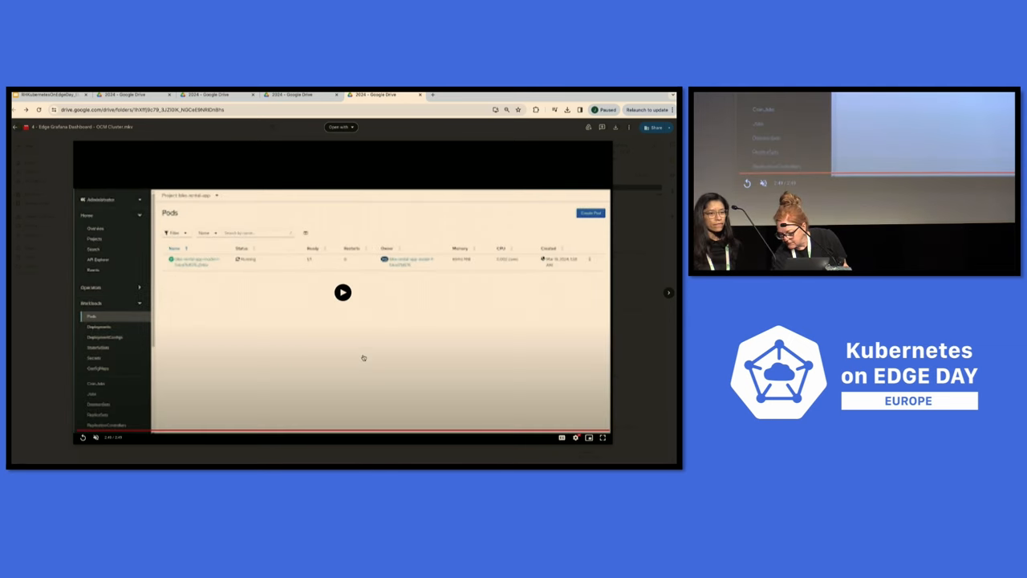